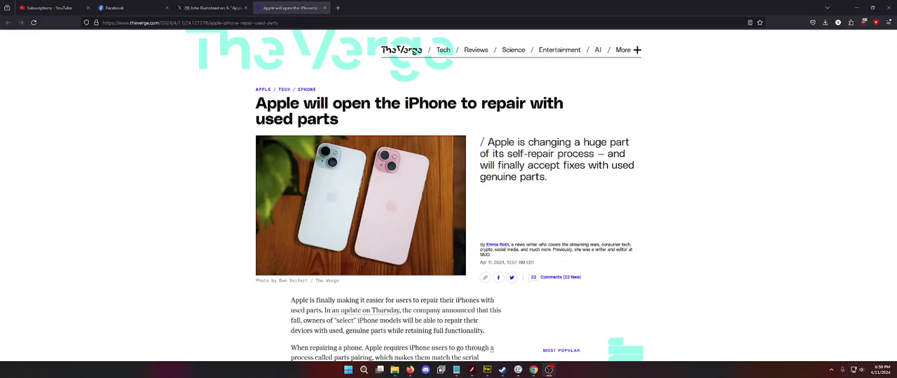
{"action": "mouse_move", "coordinate": [160, 202]}
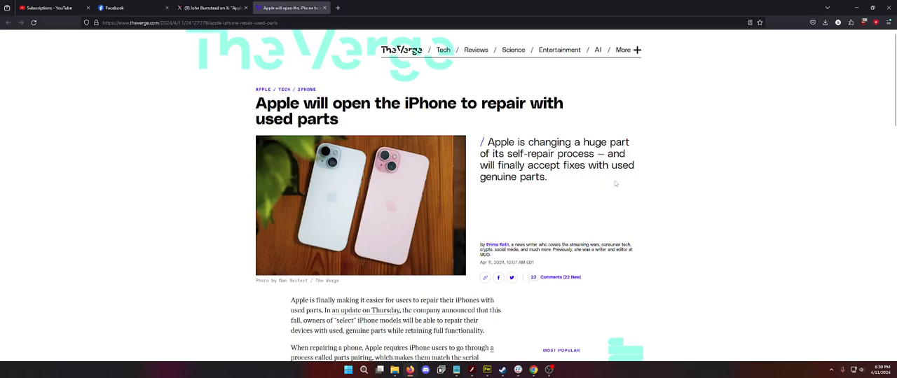
{"action": "mouse_move", "coordinate": [690, 191]}
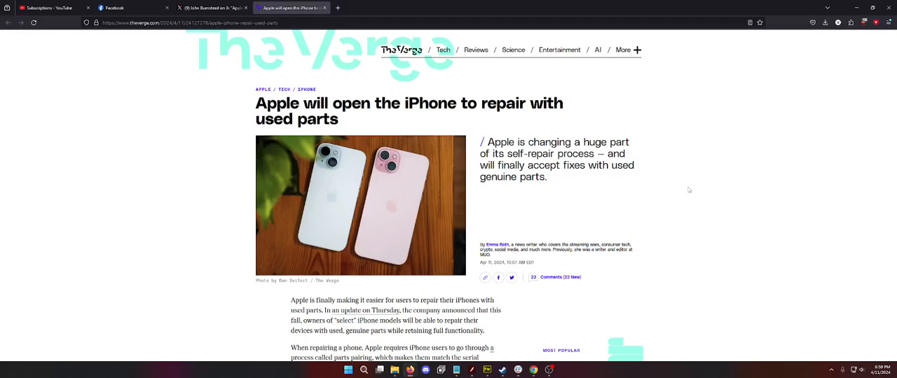
Scroll the article down to its opening paragraphs on parts pairing and used genuine parts.
{"action": "scroll", "scroll_direction": "down", "scroll_amount": 3}
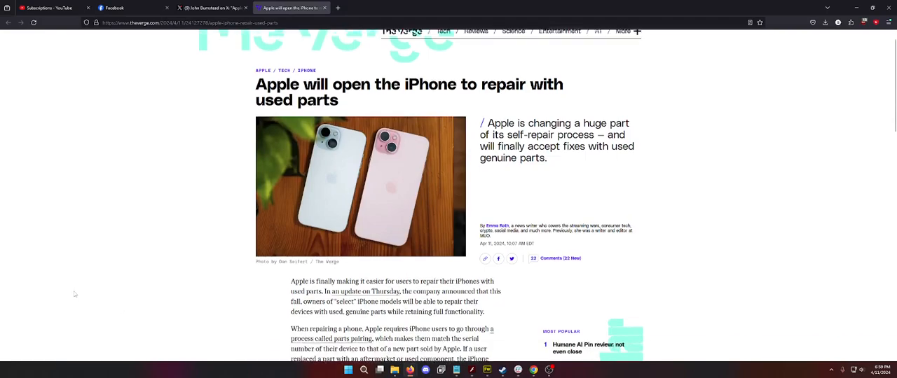
{"action": "scroll", "scroll_direction": "down", "scroll_amount": 3}
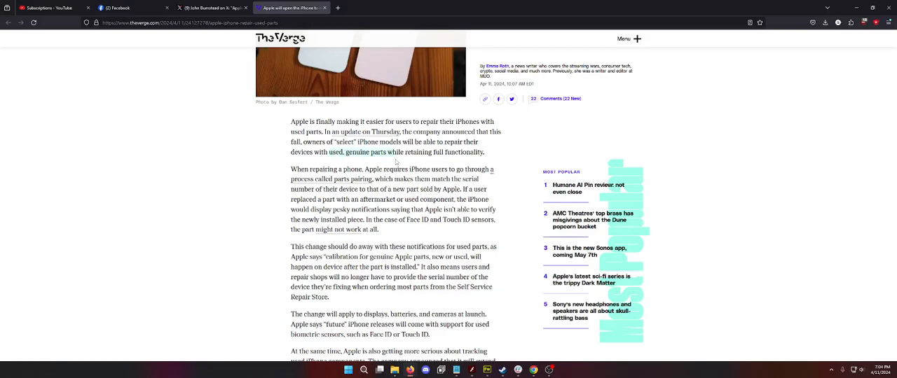
{"action": "scroll", "scroll_direction": "down", "scroll_amount": 3}
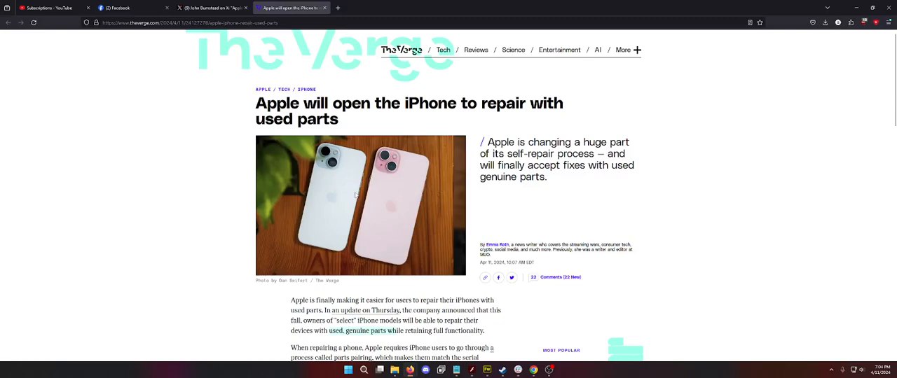
{"action": "mouse_move", "coordinate": [350, 188]}
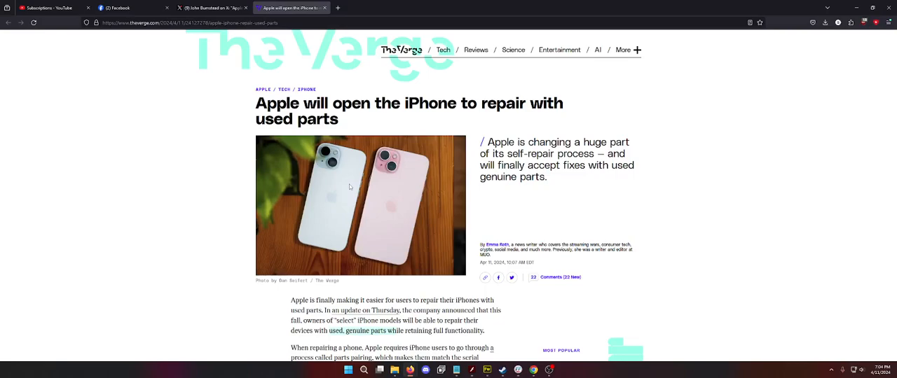
{"action": "mouse_move", "coordinate": [396, 216]}
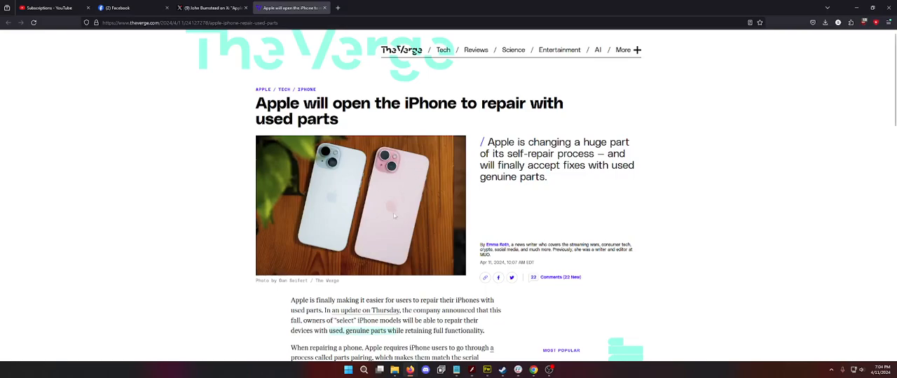
{"action": "mouse_move", "coordinate": [390, 207]}
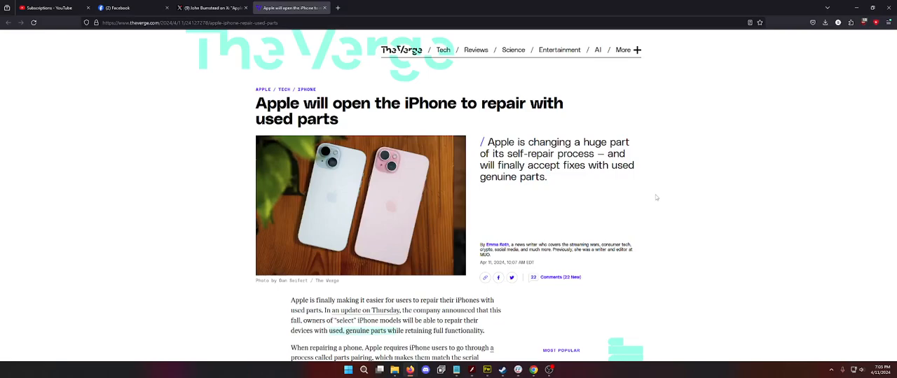
{"action": "mouse_move", "coordinate": [353, 178]}
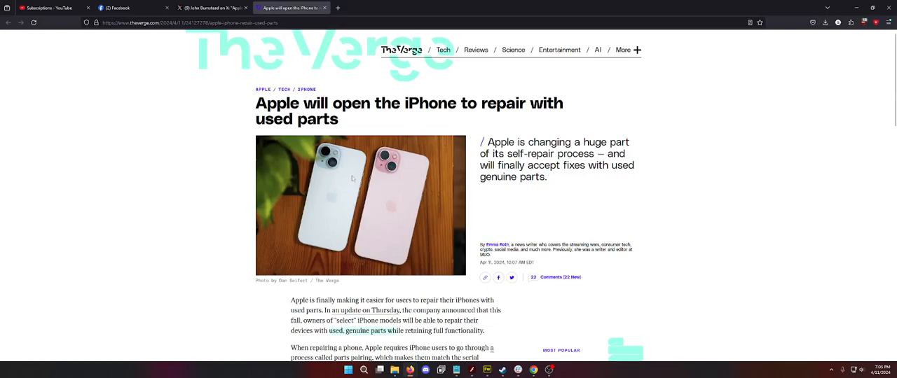
{"action": "mouse_move", "coordinate": [306, 216]}
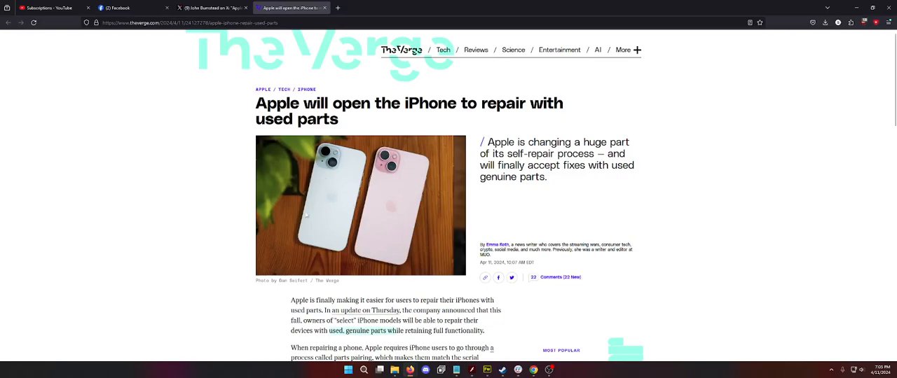
{"action": "mouse_move", "coordinate": [325, 182]}
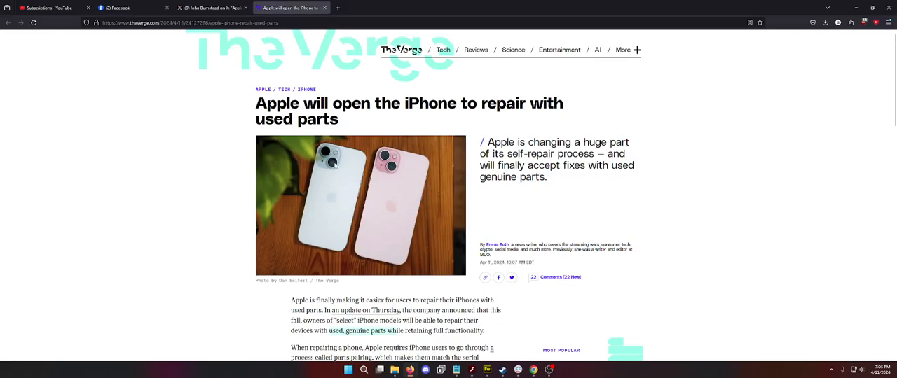
{"action": "mouse_move", "coordinate": [373, 240]}
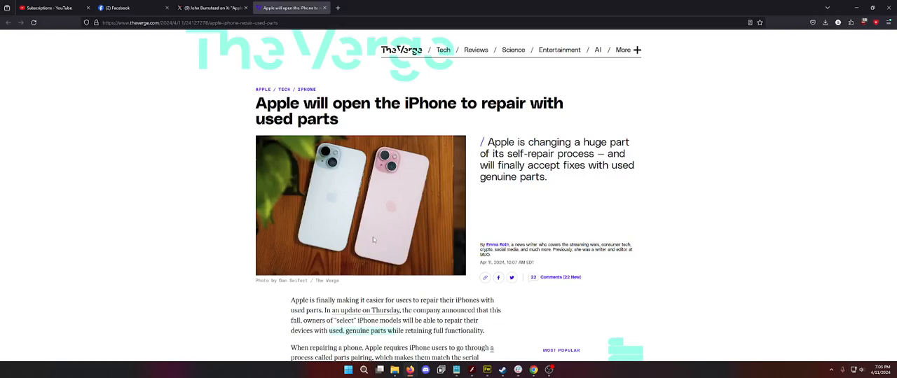
Scroll further to the Activation Lock and repair-history paragraphs near the related-story note.
{"action": "scroll", "scroll_direction": "down", "scroll_amount": 3}
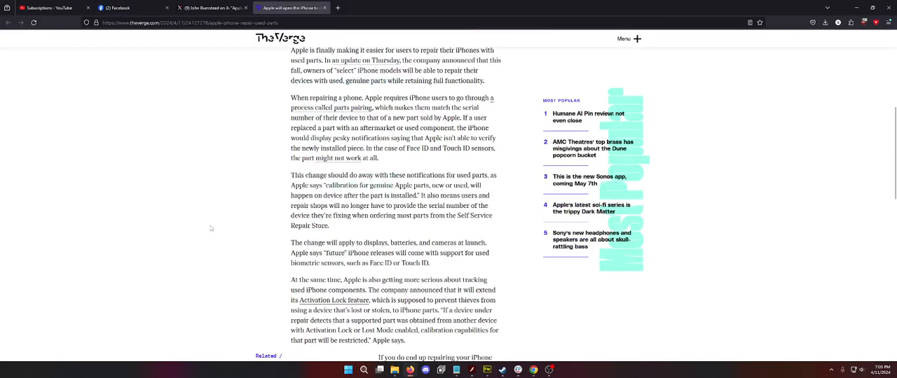
{"action": "scroll", "scroll_direction": "down", "scroll_amount": 3}
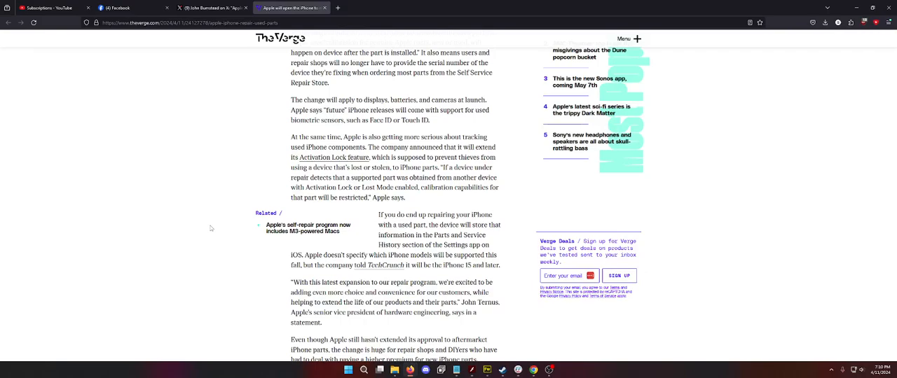
{"action": "scroll", "scroll_direction": "down", "scroll_amount": 3}
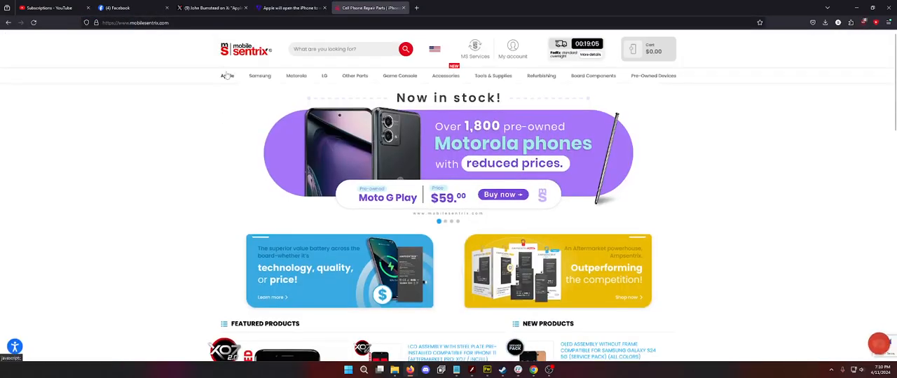
Load the Mobile Sentrix iPhone 15 Pro parts listing, then reach eBay in a new tab.
{"action": "left_click", "coordinate": [227, 76]}
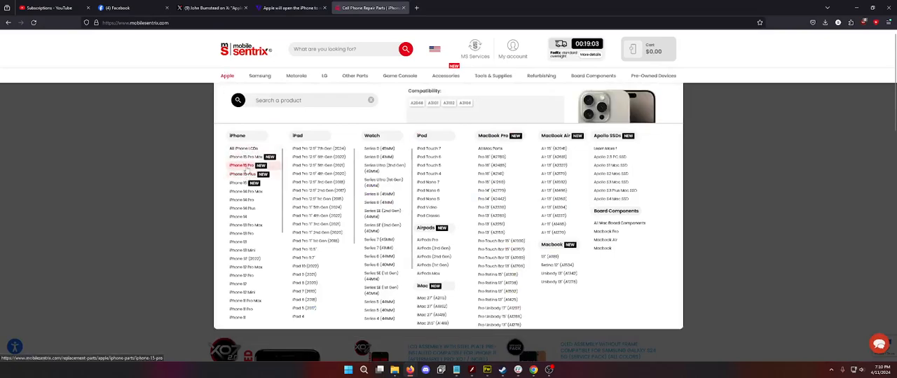
{"action": "left_click", "coordinate": [416, 8]}
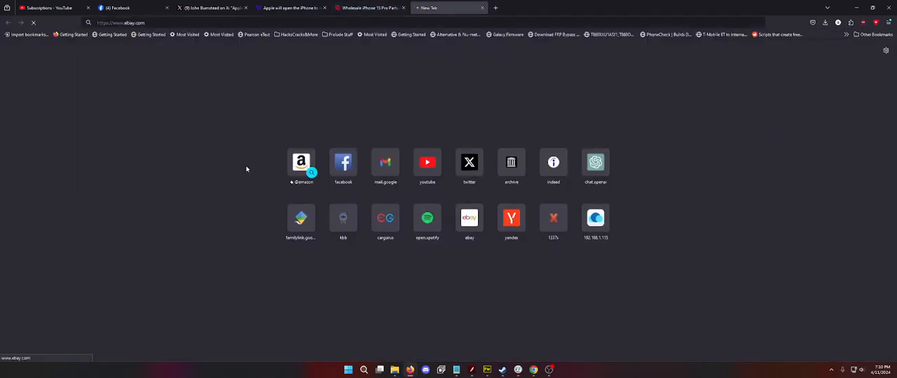
{"action": "left_click", "coordinate": [370, 9]}
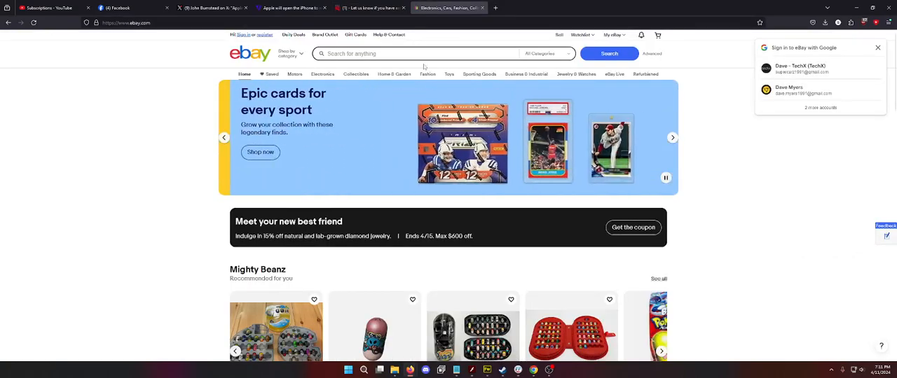
Search eBay for 'iphone 15 pro ic lock' listings.
{"action": "type", "text": "iphone 15 pro"}
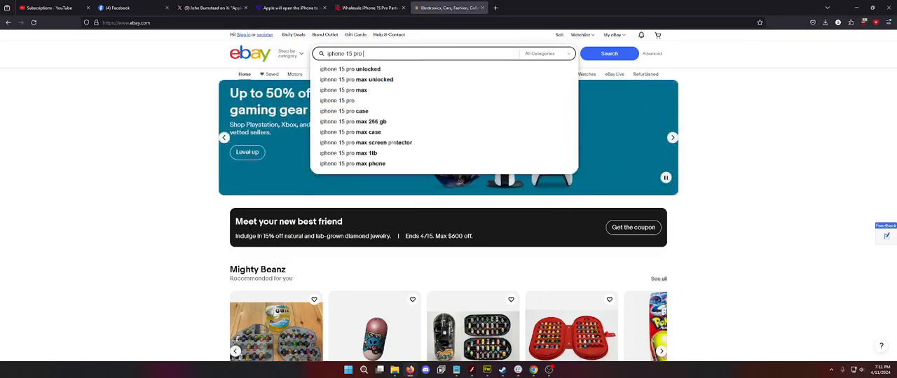
{"action": "left_click", "coordinate": [608, 53]}
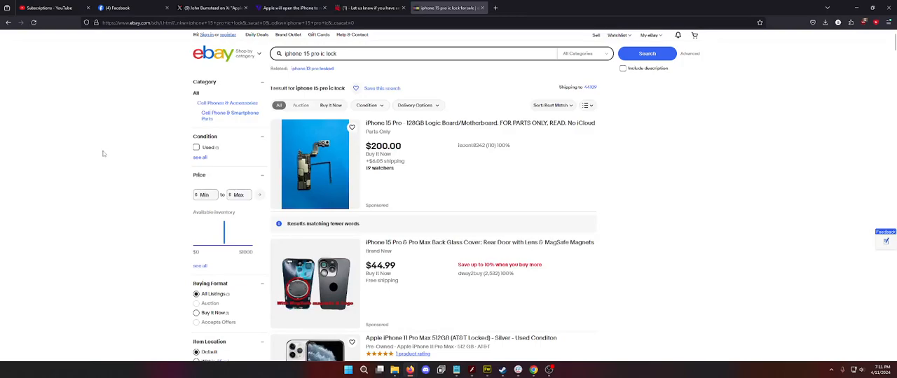
Browse the eBay iPhone 15 Pro results, then return to the Mobile Sentrix parts page.
{"action": "scroll", "scroll_direction": "down", "scroll_amount": 3}
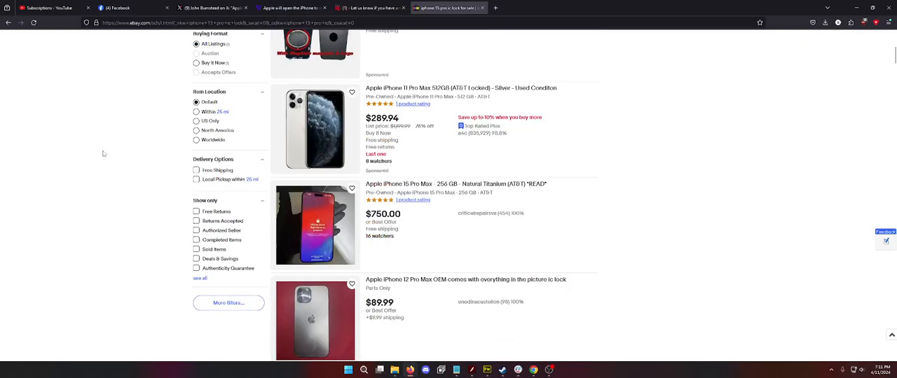
{"action": "scroll", "scroll_direction": "down", "scroll_amount": 3}
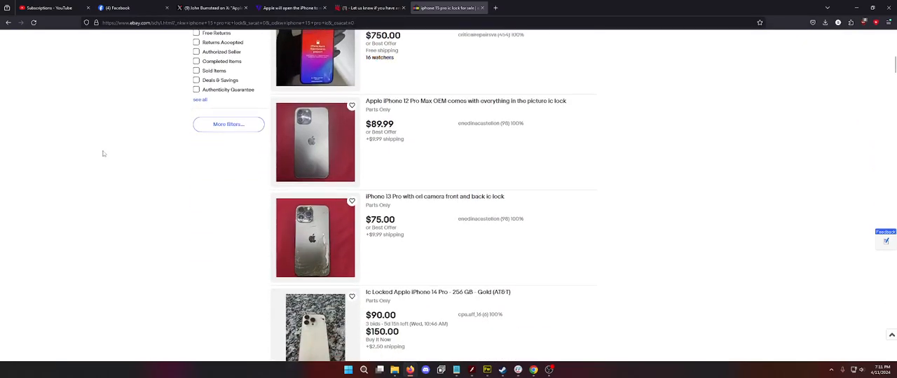
{"action": "scroll", "scroll_direction": "down", "scroll_amount": 3}
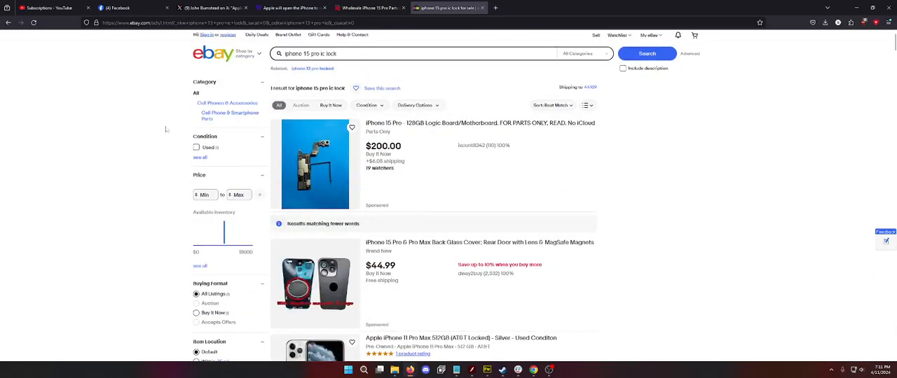
{"action": "left_click", "coordinate": [370, 8]}
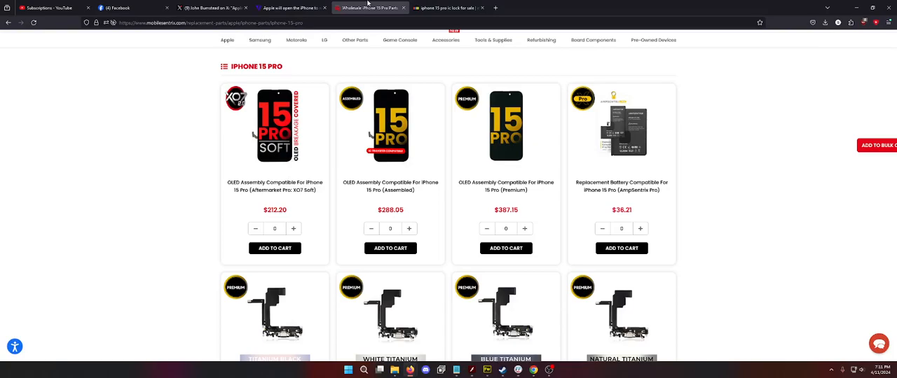
Return to The Verge article after reviewing the iPhone 15 Pro screen and battery prices.
{"action": "left_click", "coordinate": [292, 8]}
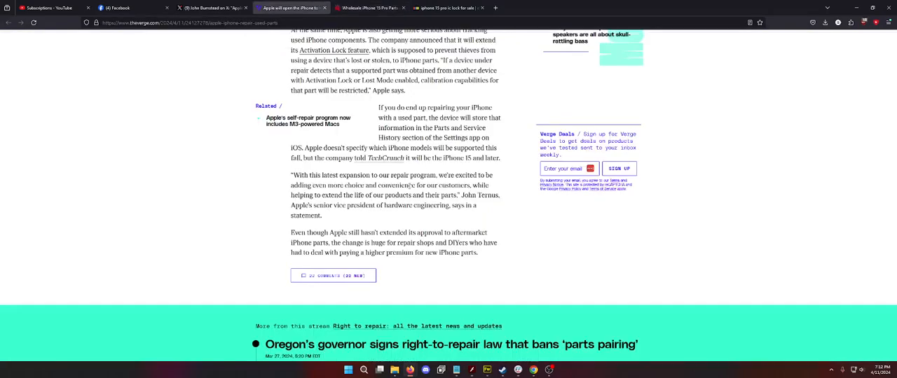